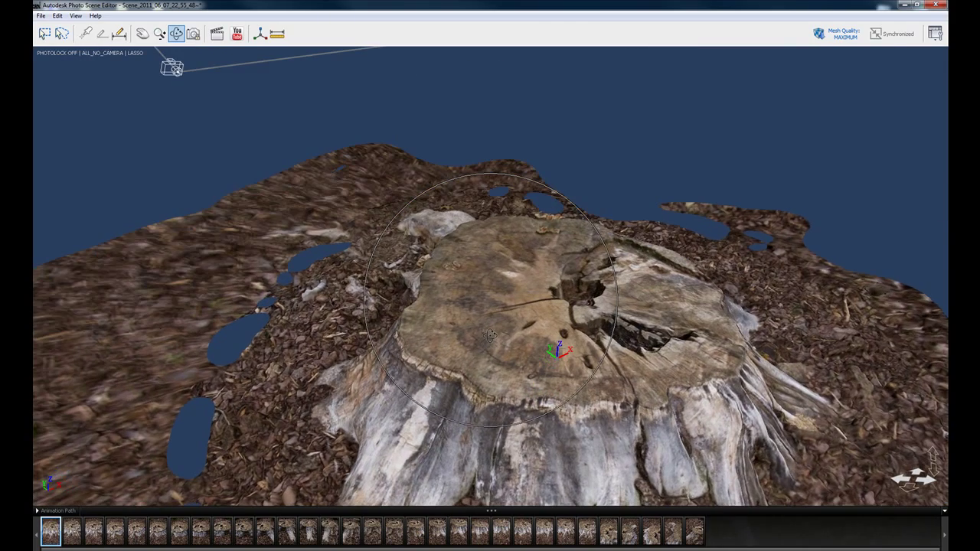
- Orbit the stump scan to inspect its sides, top and photo camera positions
{"action": "left_click_drag", "start_coordinate": [490, 306], "coordinate": [482, 336]}
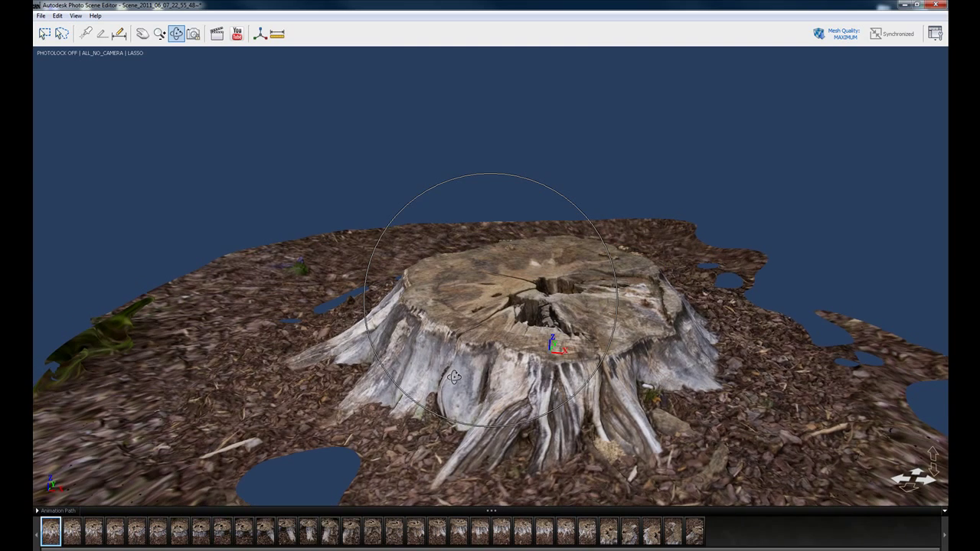
{"action": "left_click_drag", "start_coordinate": [454, 377], "coordinate": [477, 347]}
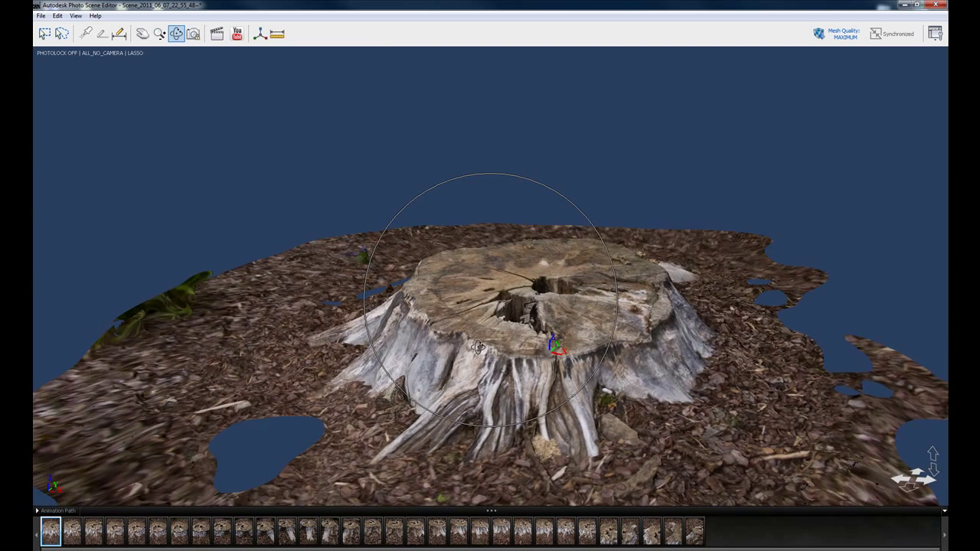
{"action": "left_click_drag", "start_coordinate": [490, 321], "coordinate": [475, 352]}
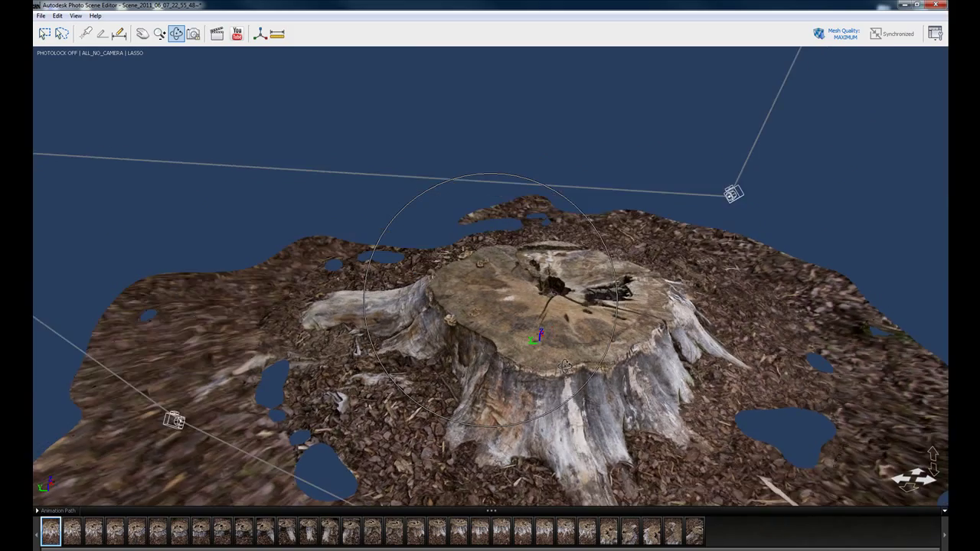
{"action": "left_click_drag", "start_coordinate": [490, 306], "coordinate": [490, 229]}
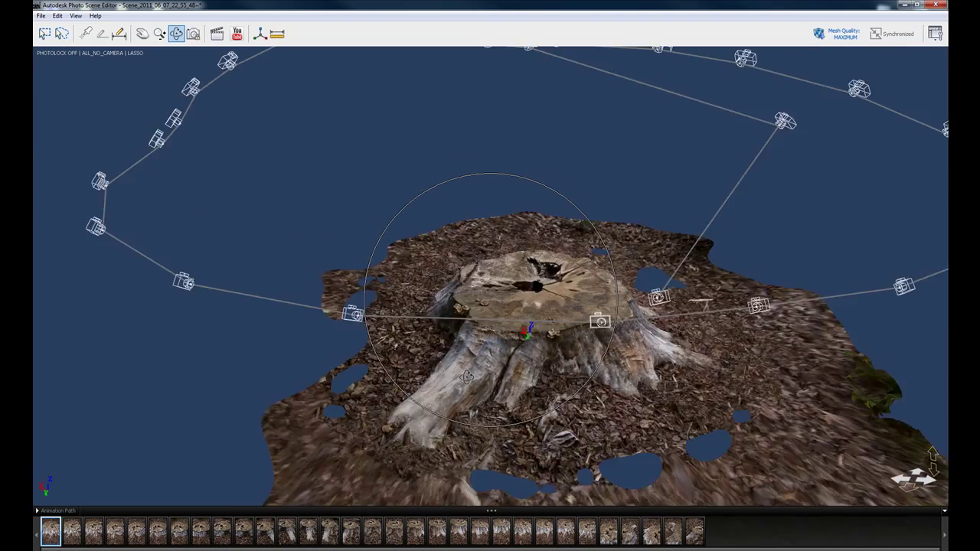
{"action": "left_click_drag", "start_coordinate": [490, 306], "coordinate": [490, 230]}
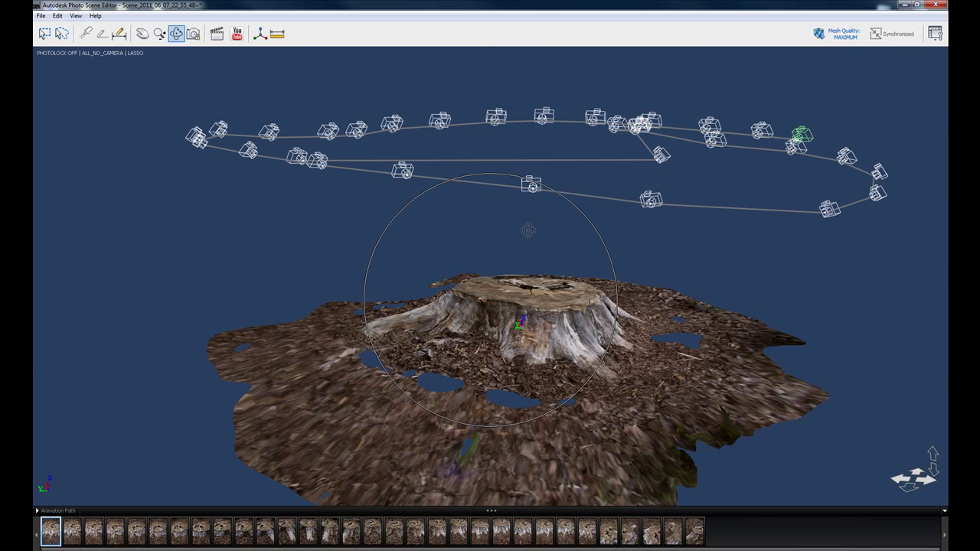
- Start Export Scene As and name the export file 'stump' in the jpgs folder
{"action": "left_click", "coordinate": [39, 15]}
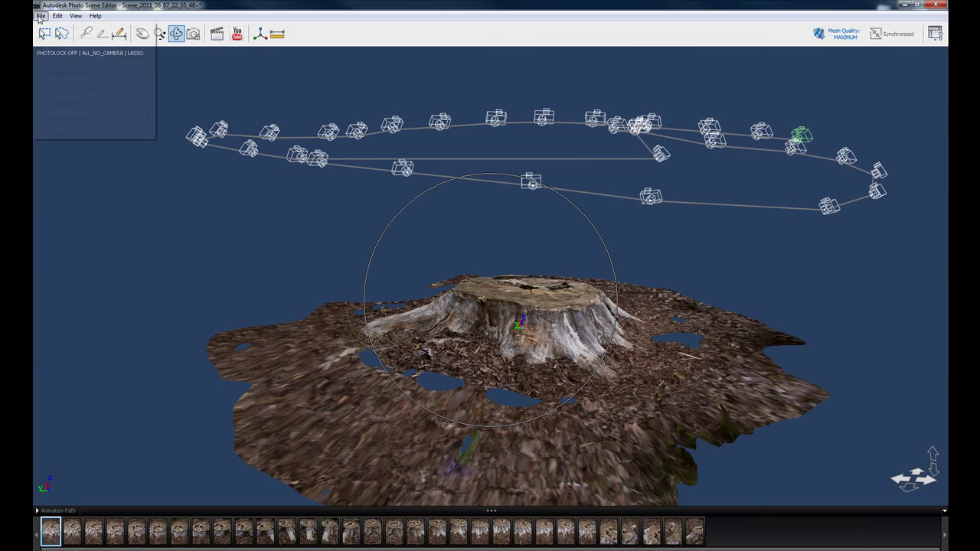
{"action": "left_click", "coordinate": [40, 15]}
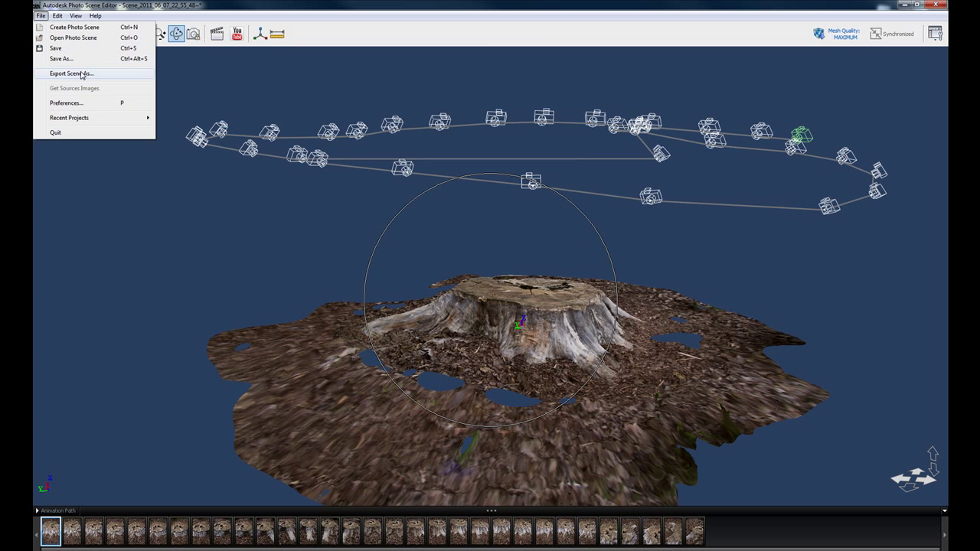
{"action": "left_click", "coordinate": [71, 73]}
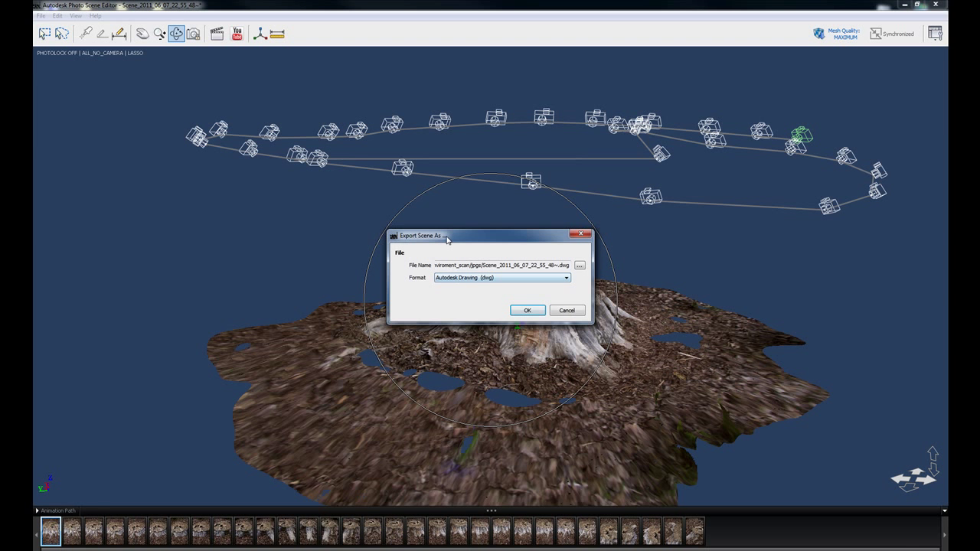
{"action": "left_click_drag", "start_coordinate": [446, 235], "coordinate": [331, 207]}
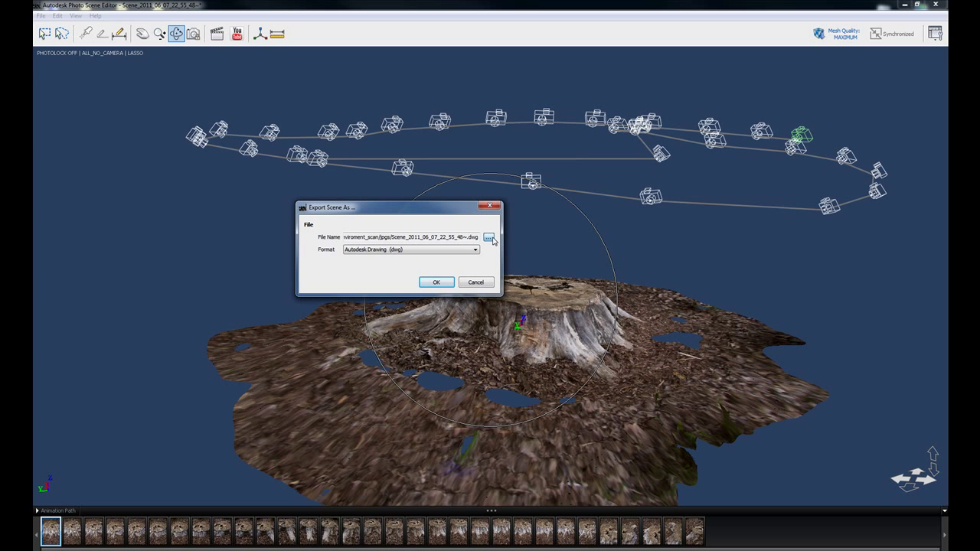
{"action": "left_click", "coordinate": [489, 238]}
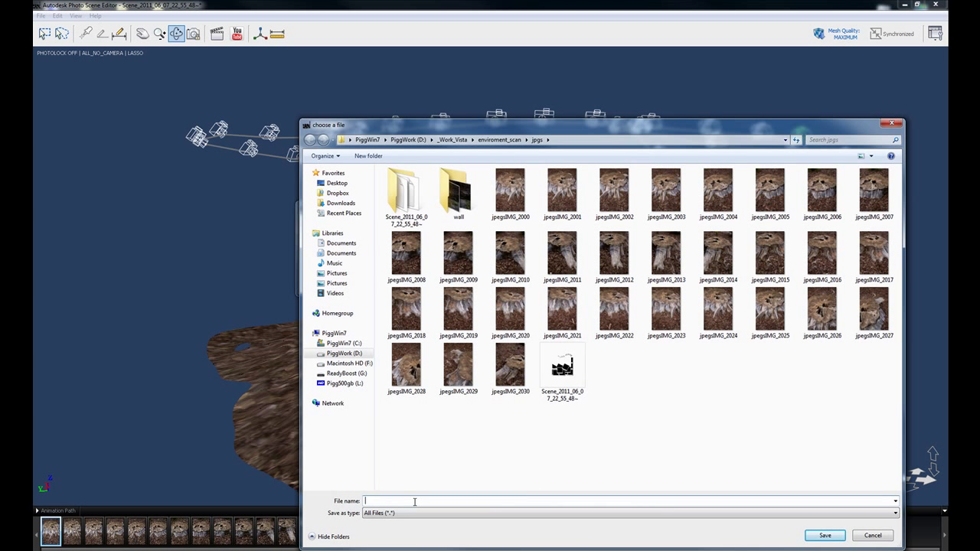
{"action": "type", "text": "stump"}
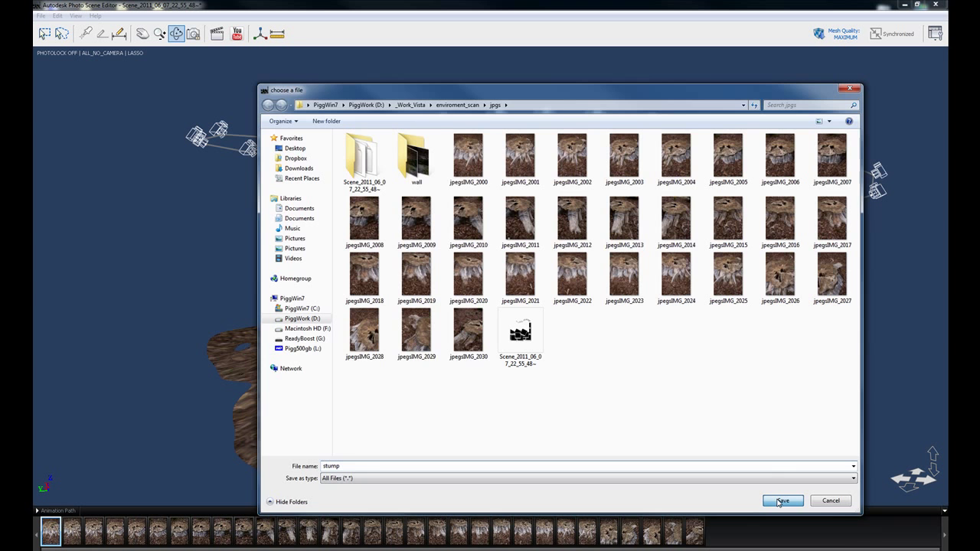
{"action": "left_click", "coordinate": [783, 501]}
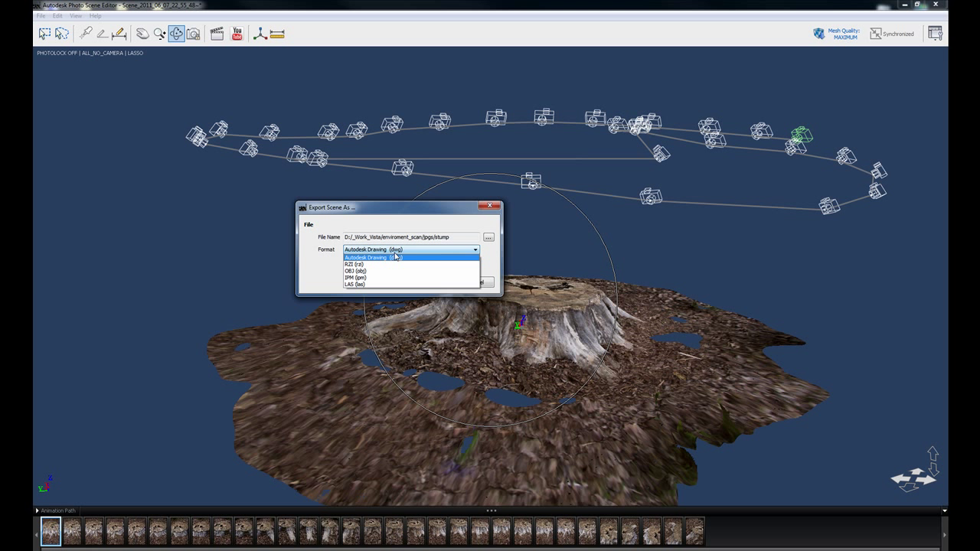
- Choose OBJ (obj) as the export format so the file becomes stump.obj
{"action": "left_click", "coordinate": [355, 270]}
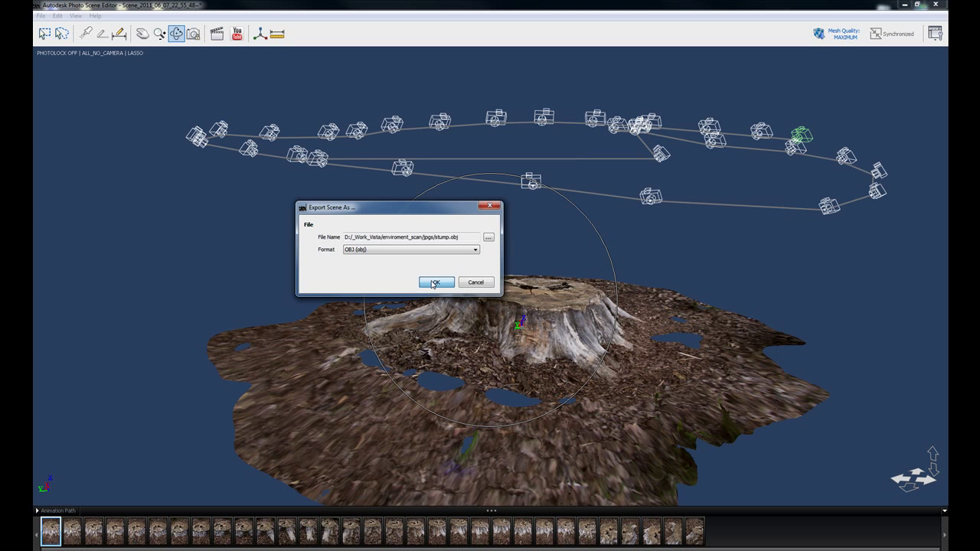
{"action": "mouse_move", "coordinate": [424, 279]}
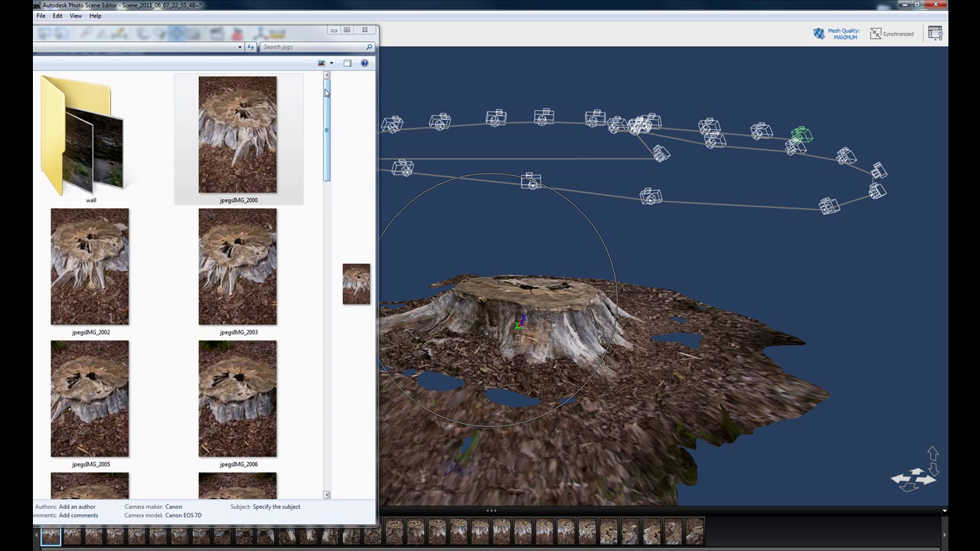
- Scroll the jpgs folder and select stump_tex_002 to check its details
{"action": "scroll", "scroll_direction": "down", "scroll_amount": 3}
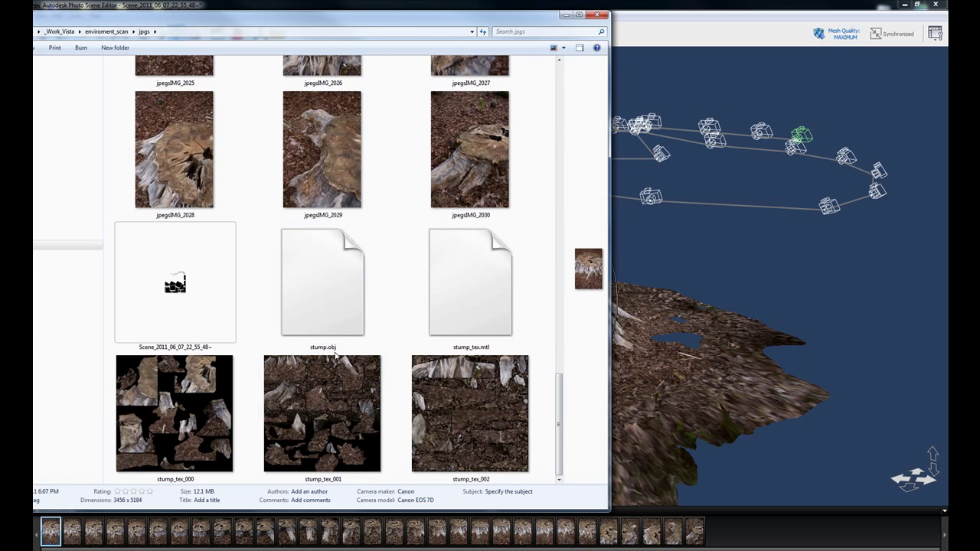
{"action": "mouse_move", "coordinate": [251, 423]}
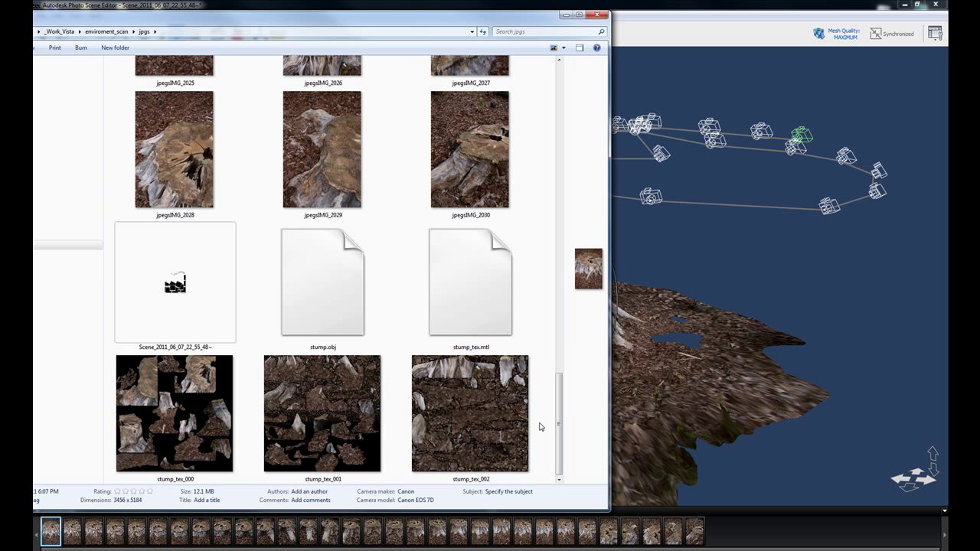
{"action": "left_click", "coordinate": [175, 413]}
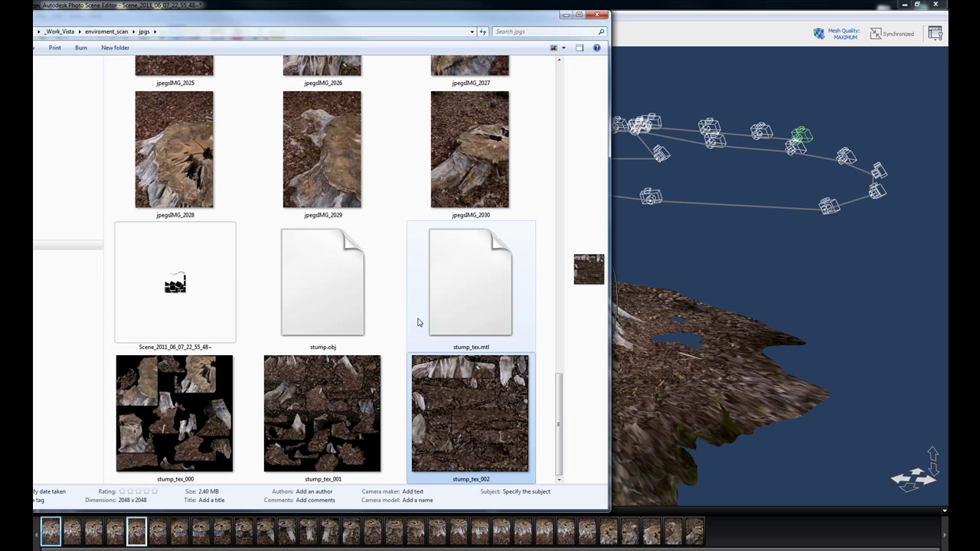
{"action": "mouse_move", "coordinate": [609, 266]}
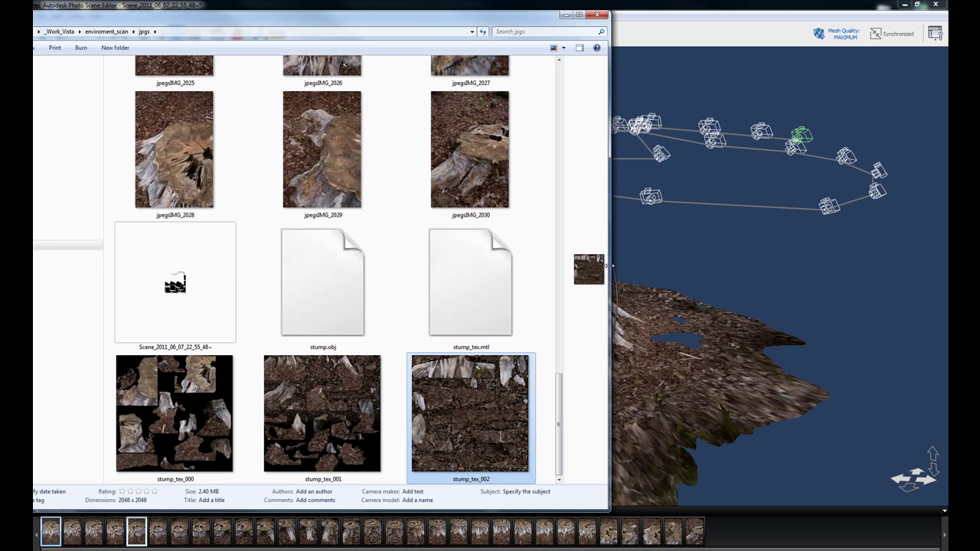
{"action": "mouse_move", "coordinate": [582, 300]}
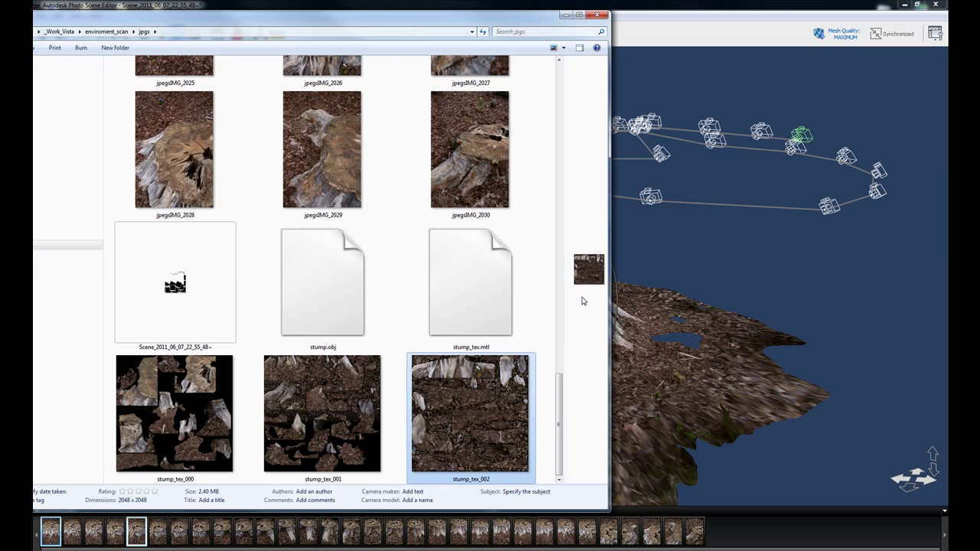